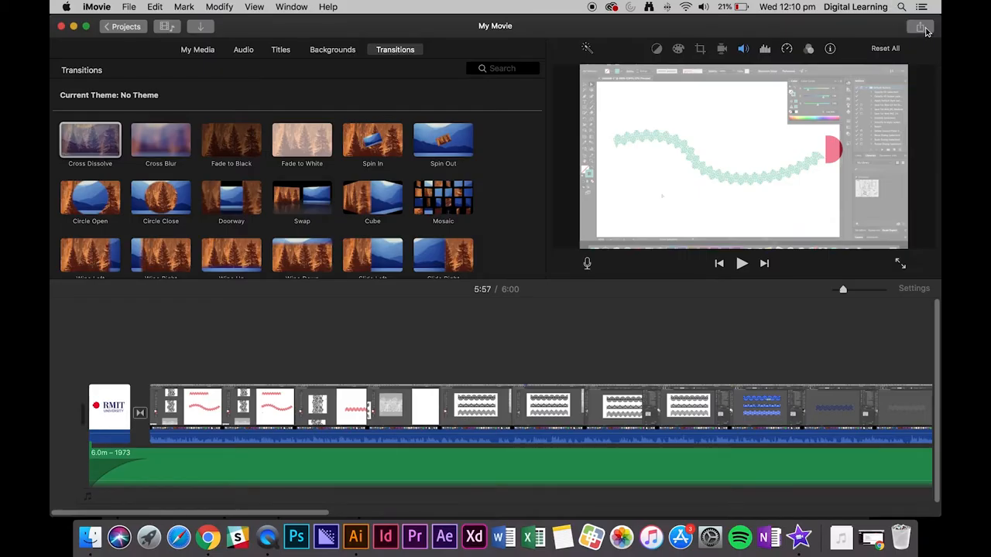
pyautogui.moveTo(920, 26)
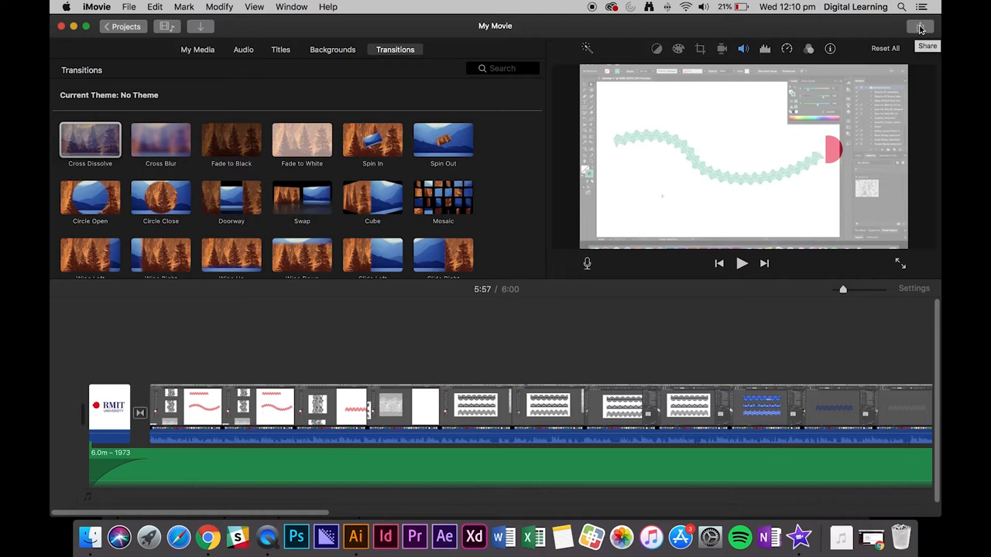
# Open the Share options for the 'My Movie' project
pyautogui.click(920, 27)
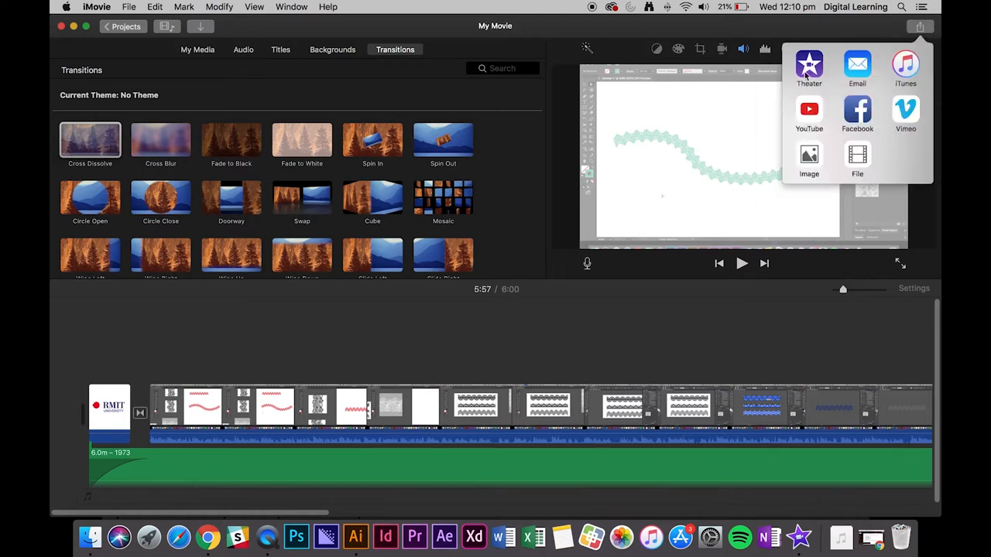
pyautogui.moveTo(929, 120)
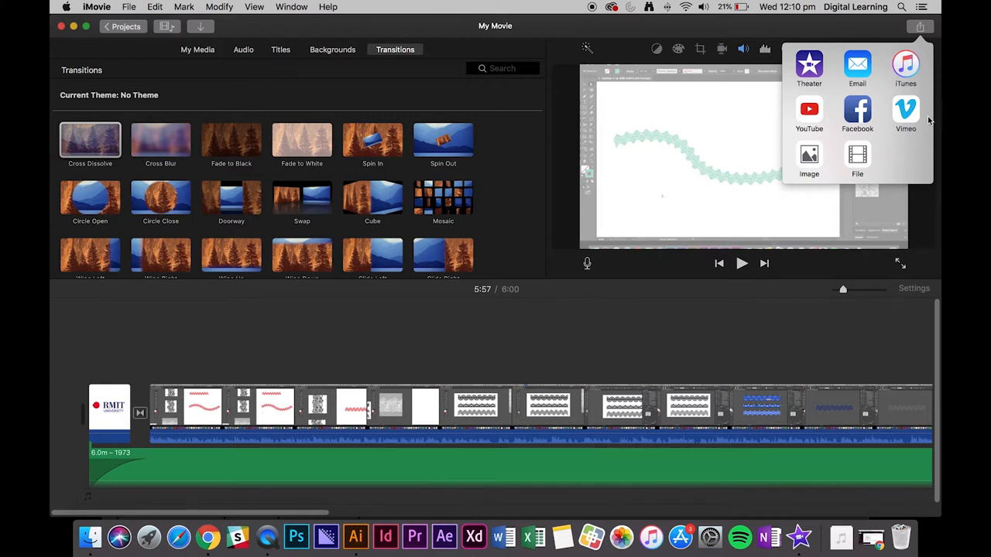
pyautogui.moveTo(875, 120)
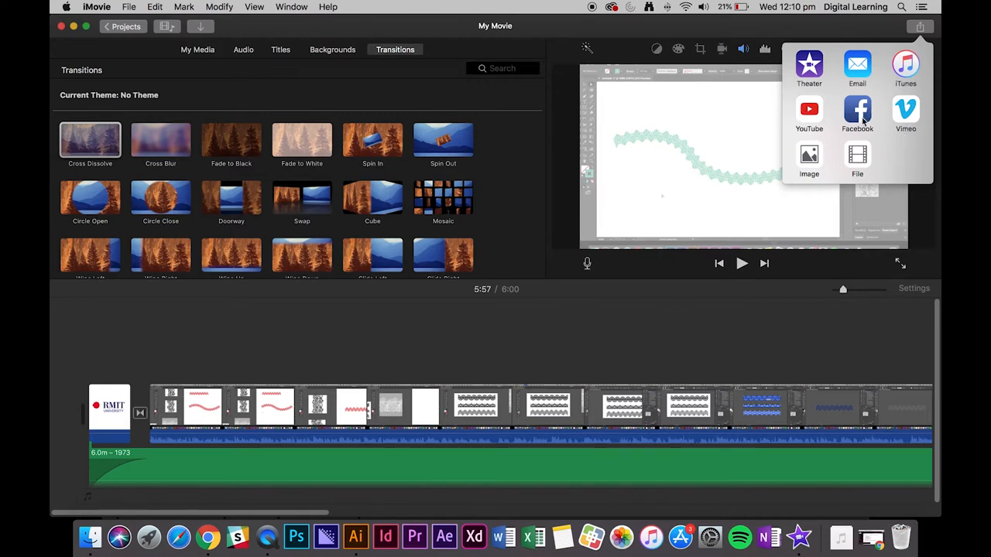
pyautogui.moveTo(857, 158)
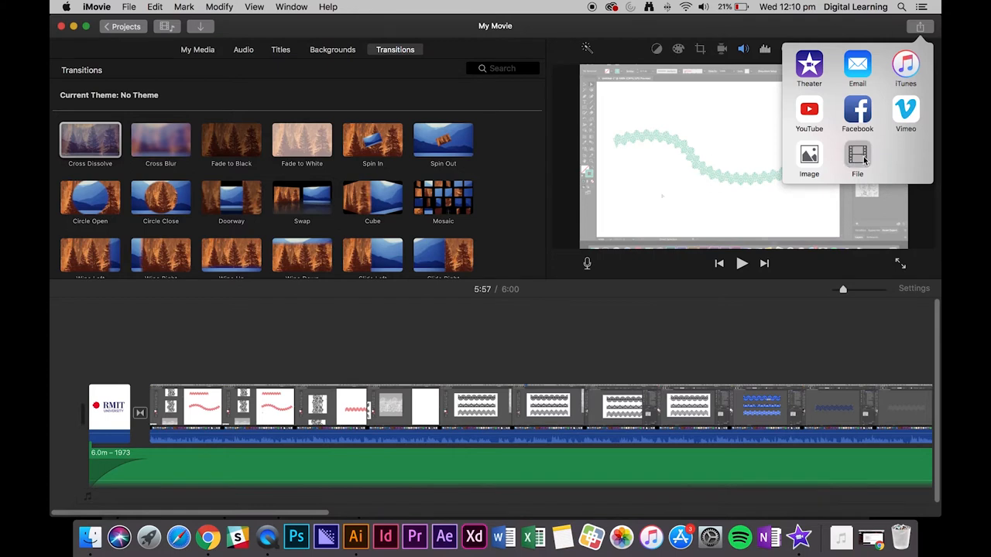
# Choose File export, keep resolution at 720p 60, and set quality to Custom (16 Mbps)
pyautogui.click(857, 159)
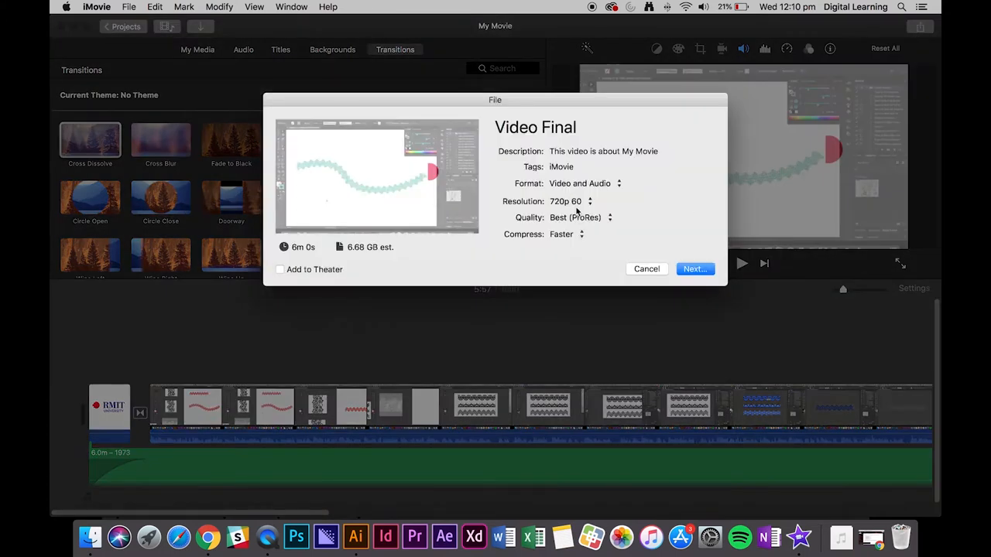
pyautogui.click(571, 201)
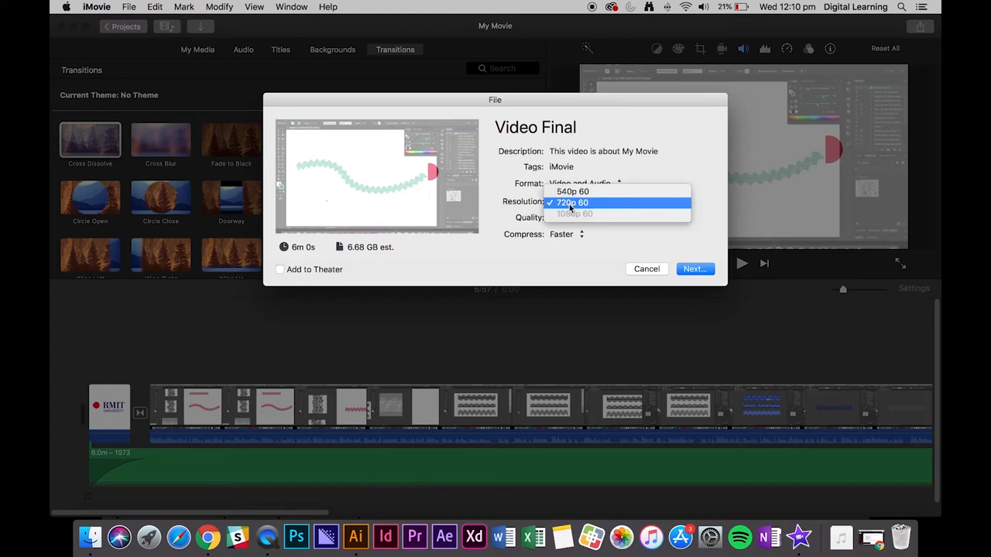
pyautogui.moveTo(574, 214)
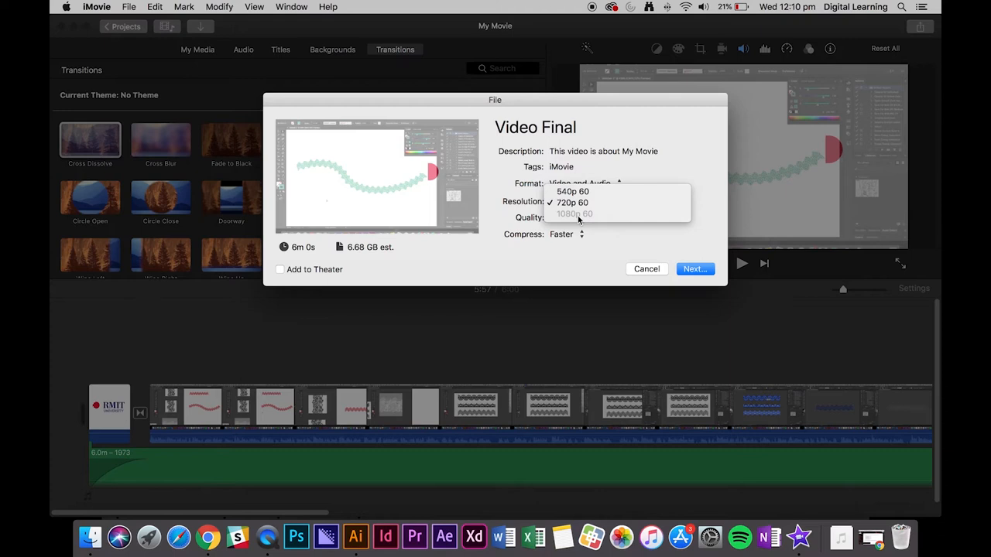
pyautogui.click(572, 202)
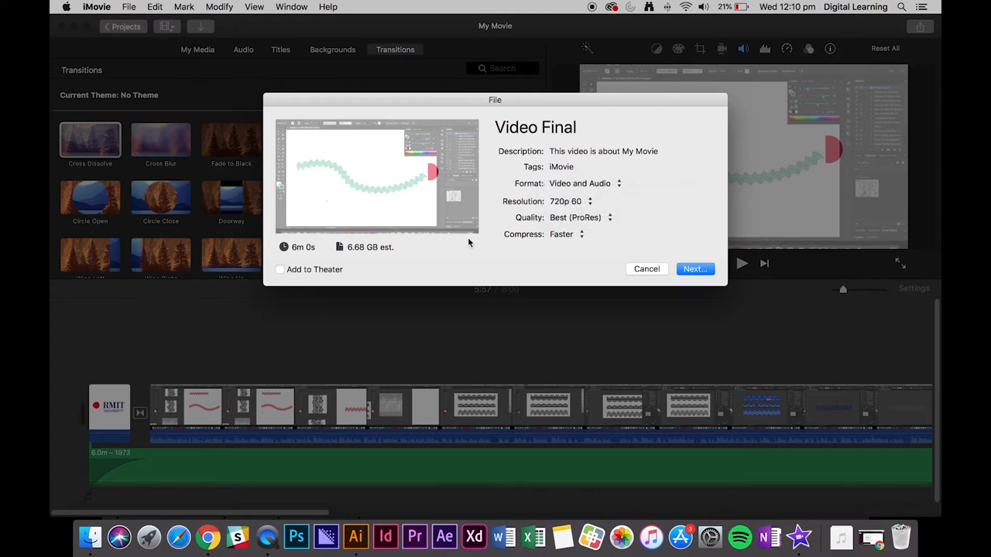
pyautogui.click(579, 217)
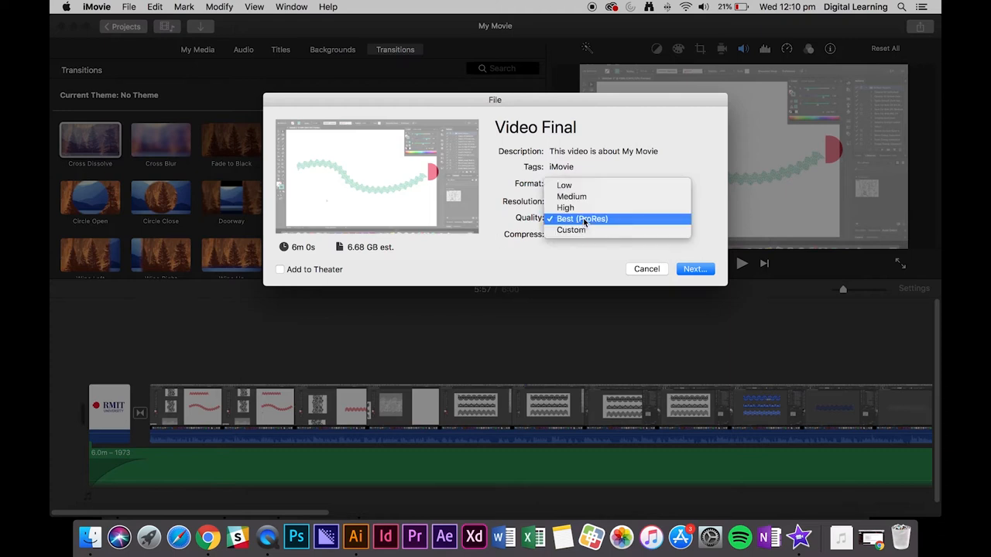
pyautogui.click(570, 230)
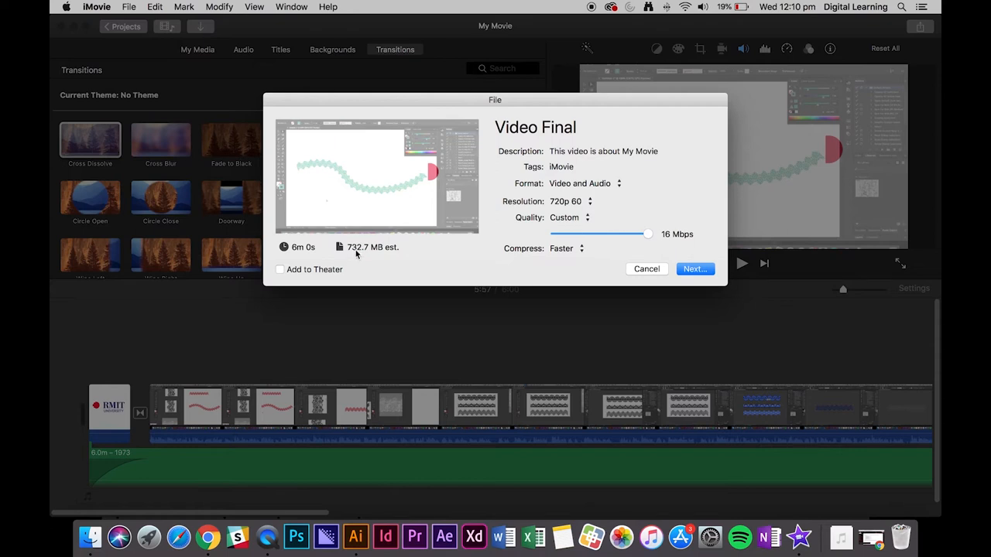
pyautogui.moveTo(418, 234)
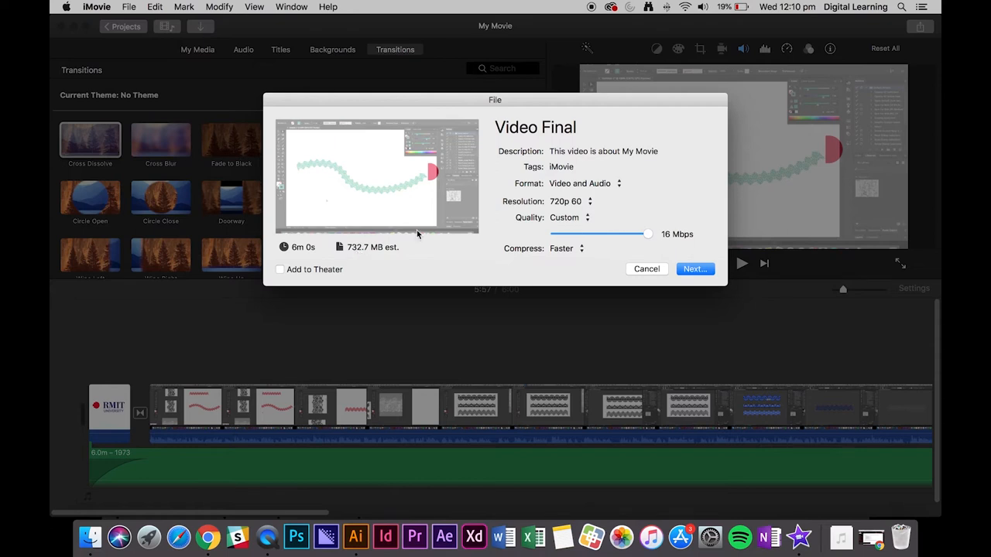
pyautogui.moveTo(500, 182)
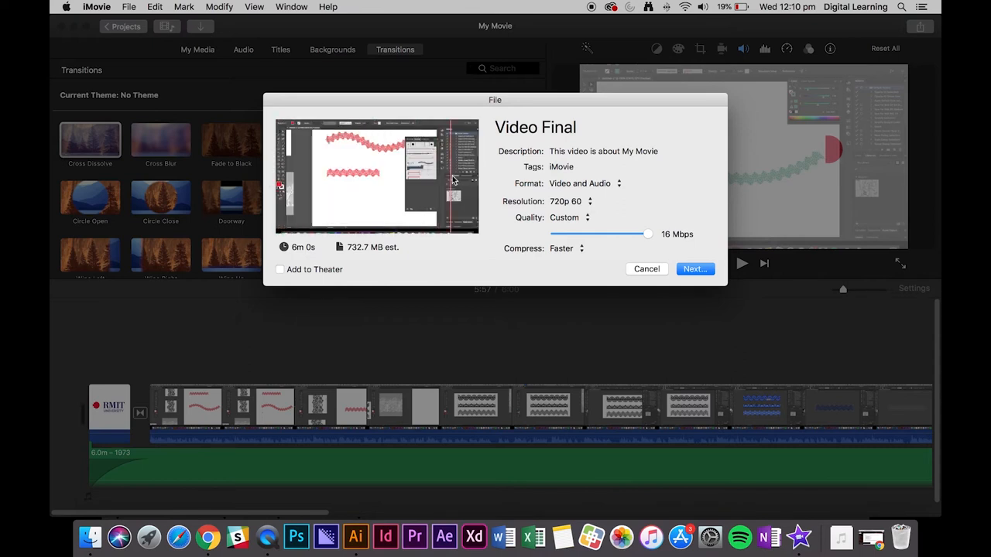
# Confirm 720p 60, then save 'Video Final' to the Desktop to start exporting
pyautogui.click(604, 127)
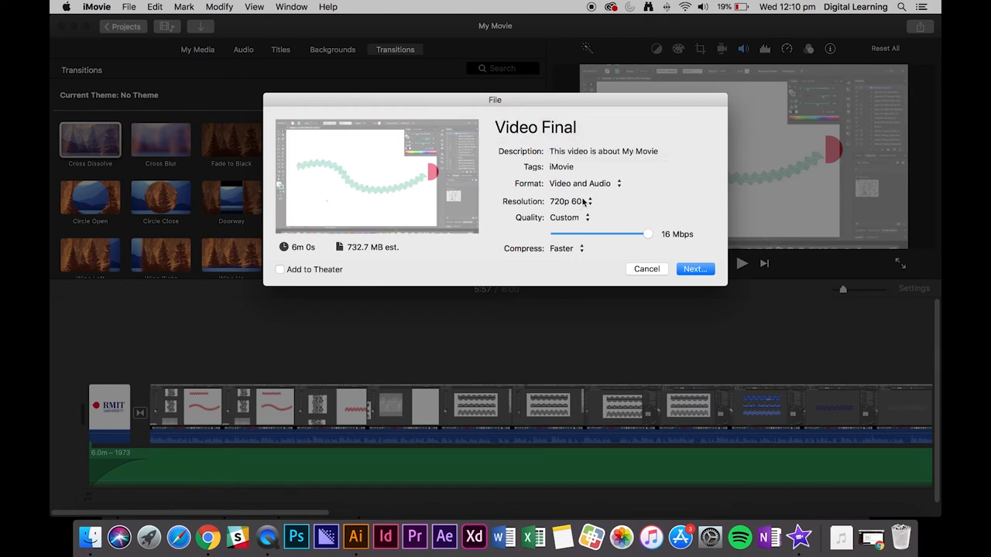
pyautogui.click(571, 202)
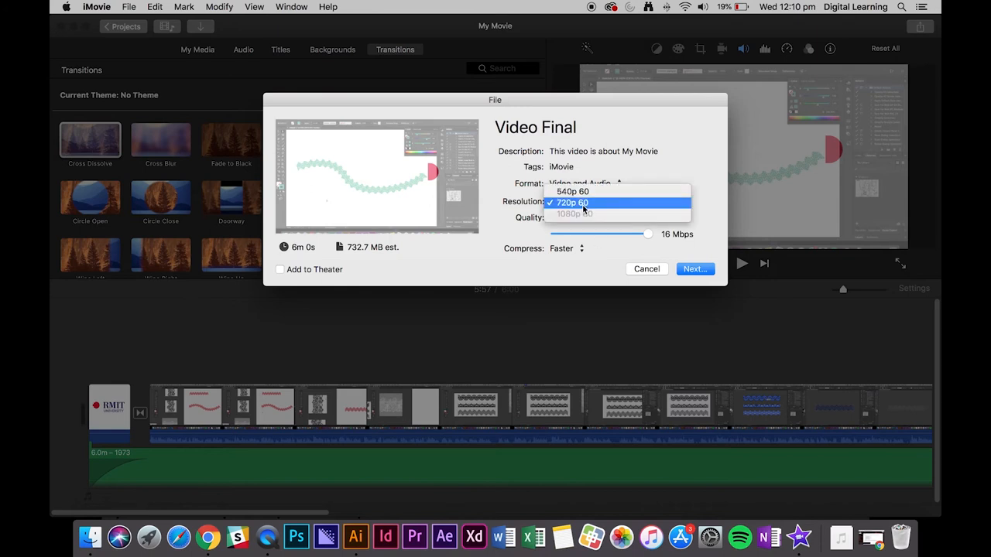
pyautogui.click(571, 202)
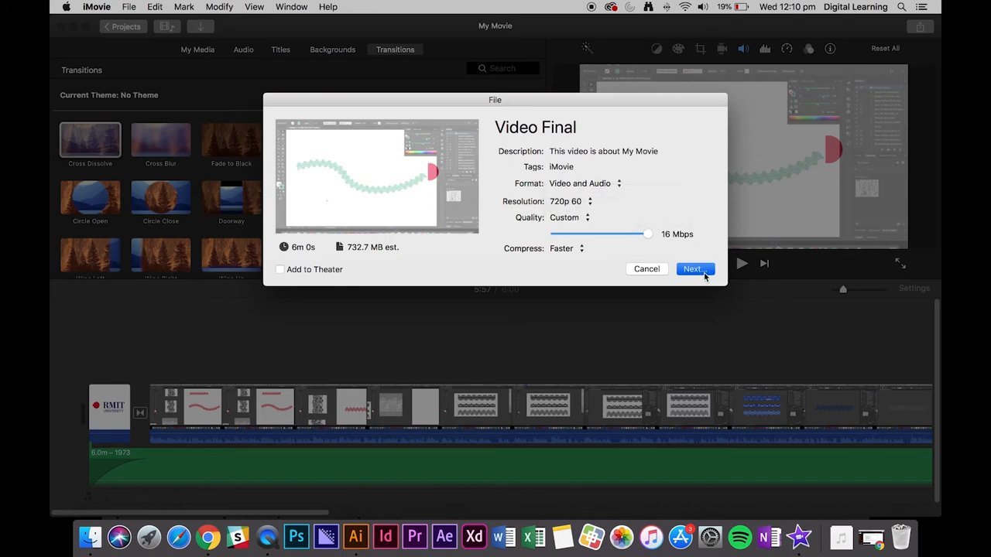
pyautogui.click(693, 269)
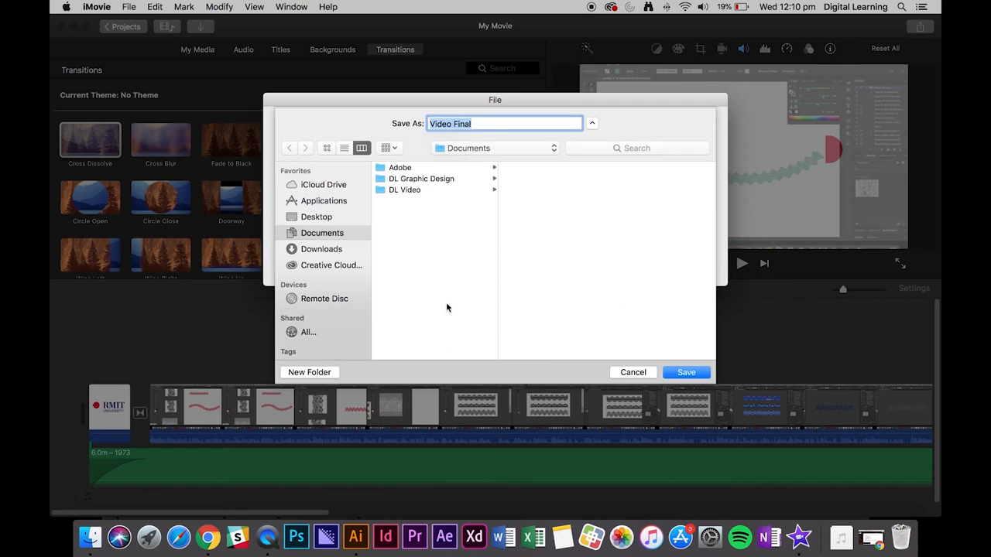
pyautogui.click(315, 217)
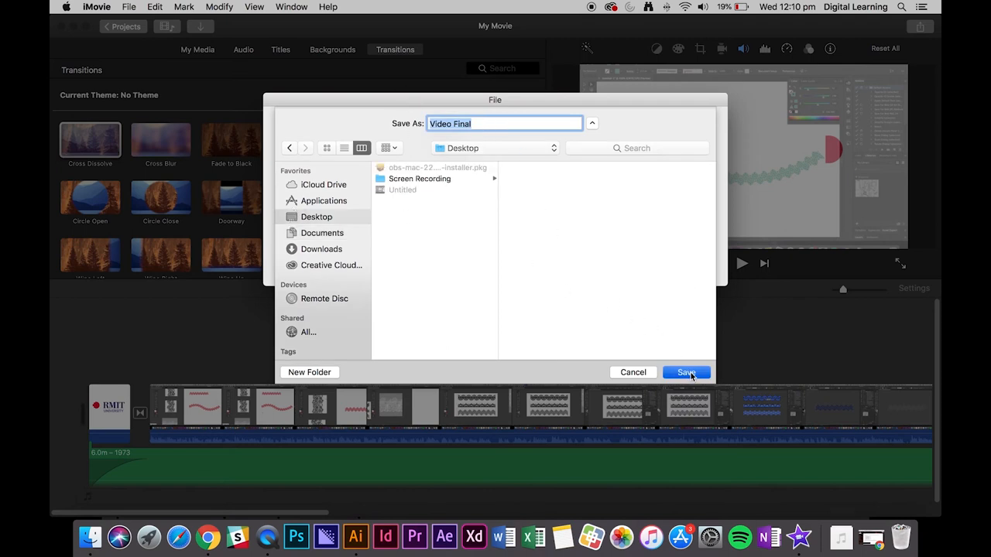
pyautogui.click(686, 372)
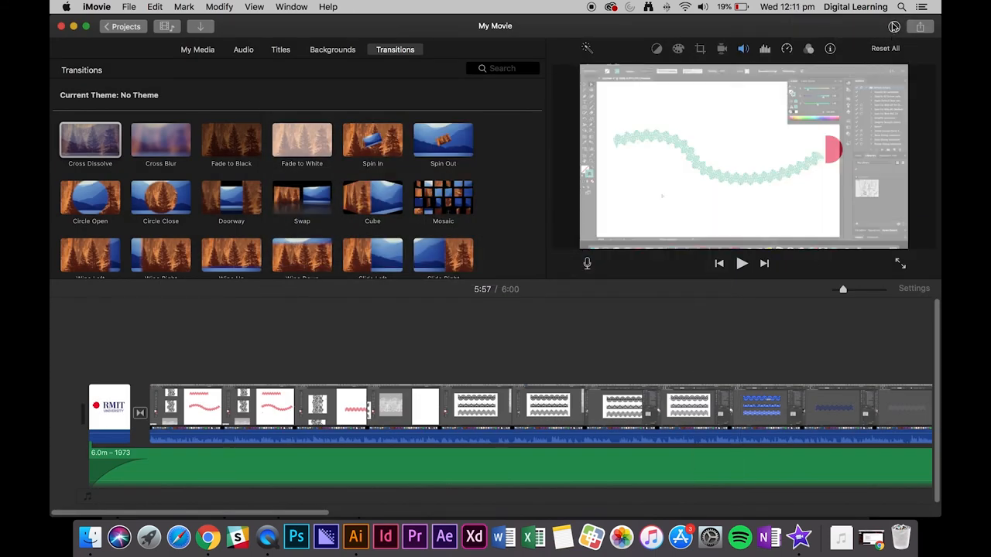
pyautogui.moveTo(894, 27)
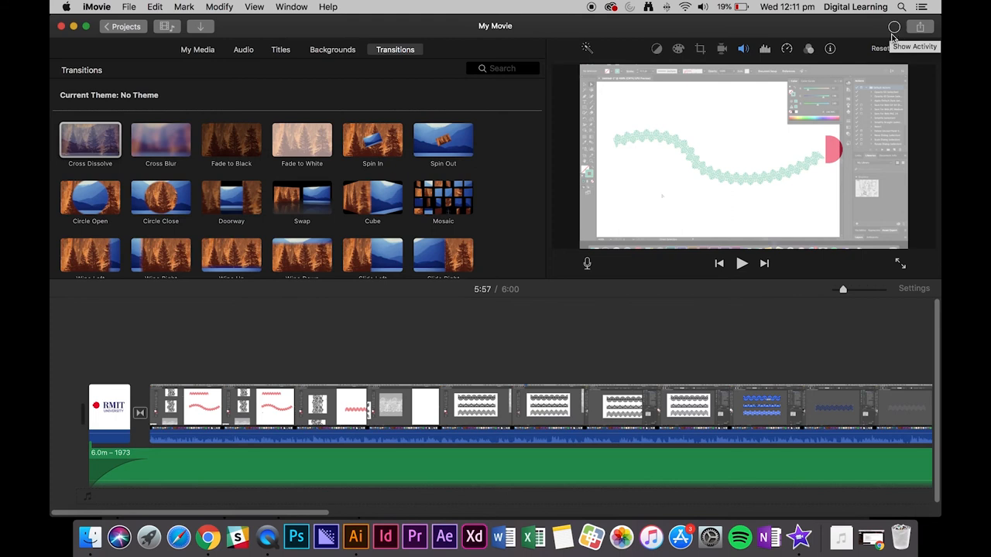